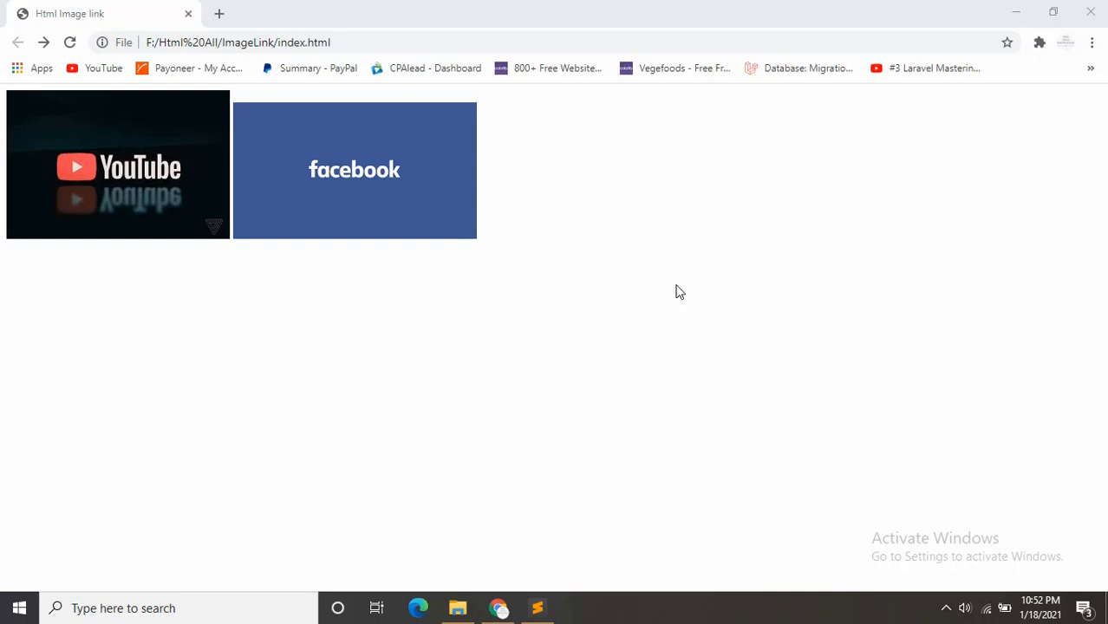
Step: Close the finished image-link page in Chrome, leaving a blank New Tab
left_click(117, 165)
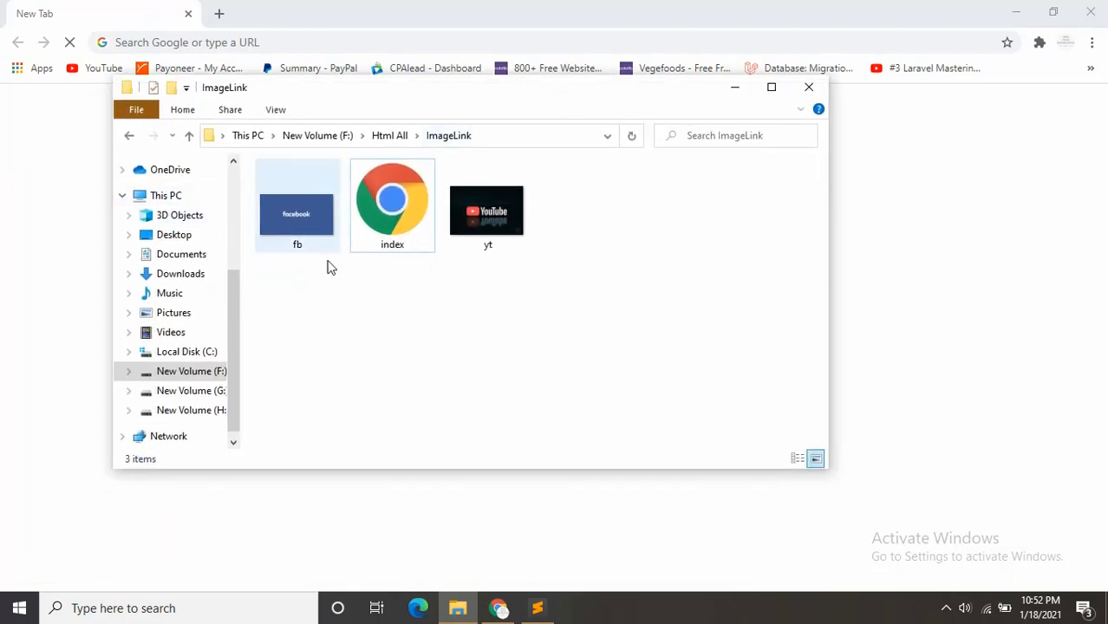
Step: Check the names of the fb and yt image files in the ImageLink folder
left_click(488, 206)
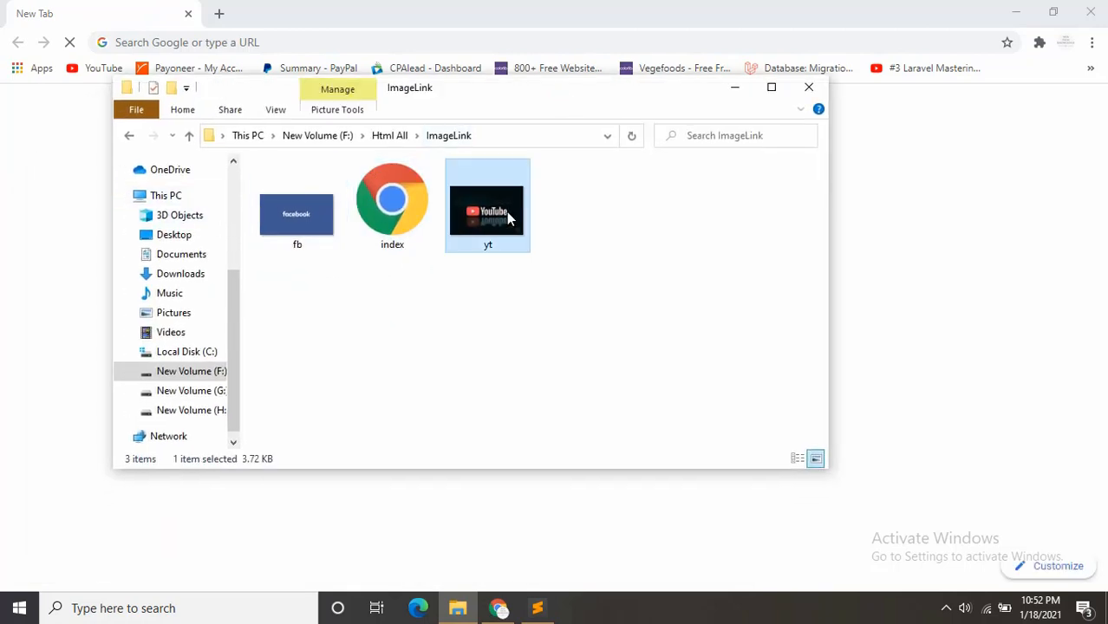
left_click(296, 208)
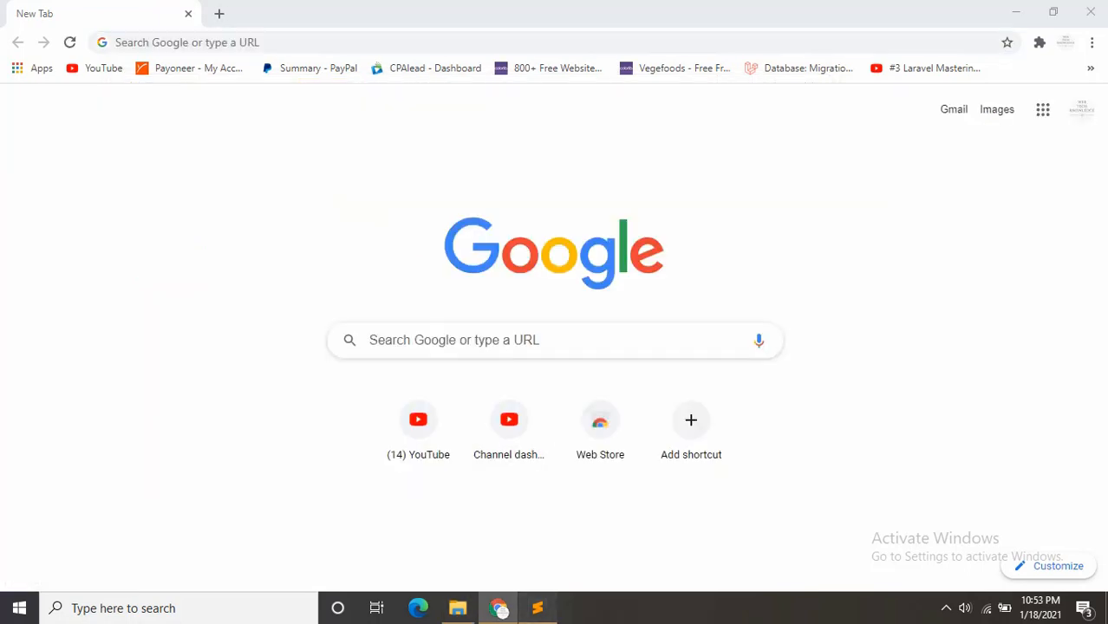
left_click(537, 608)
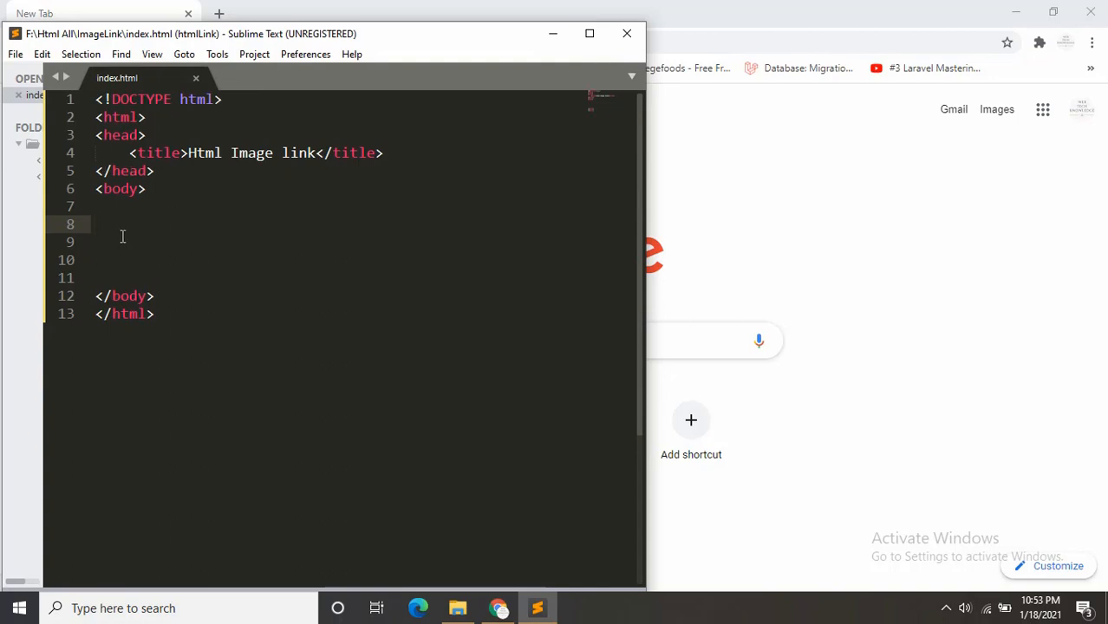
type("<a href=\"\"></a>")
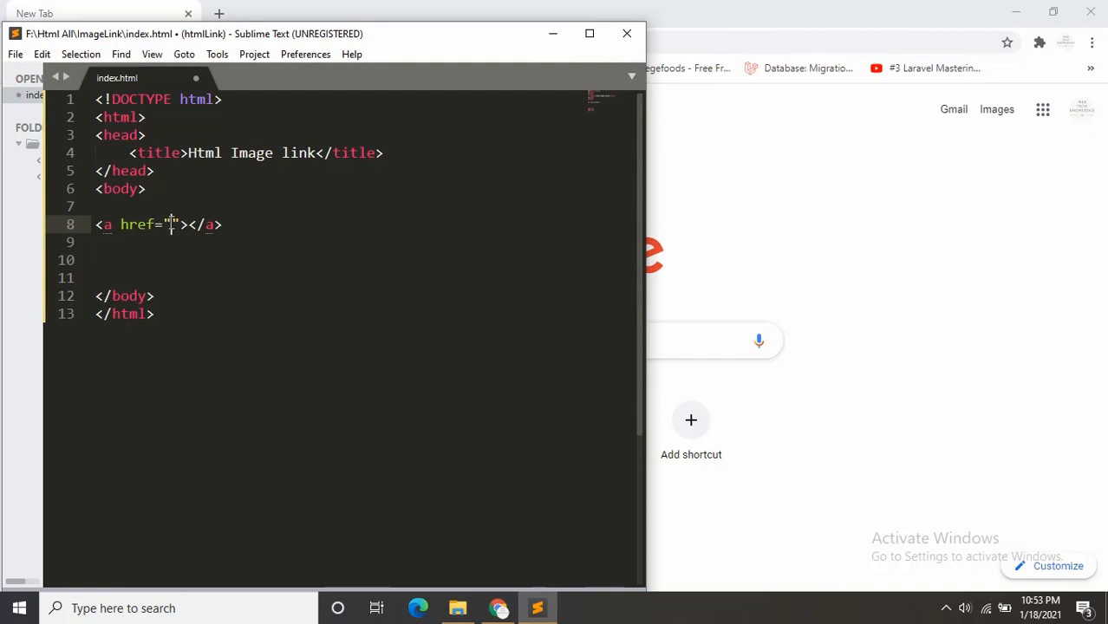
left_click(498, 608)
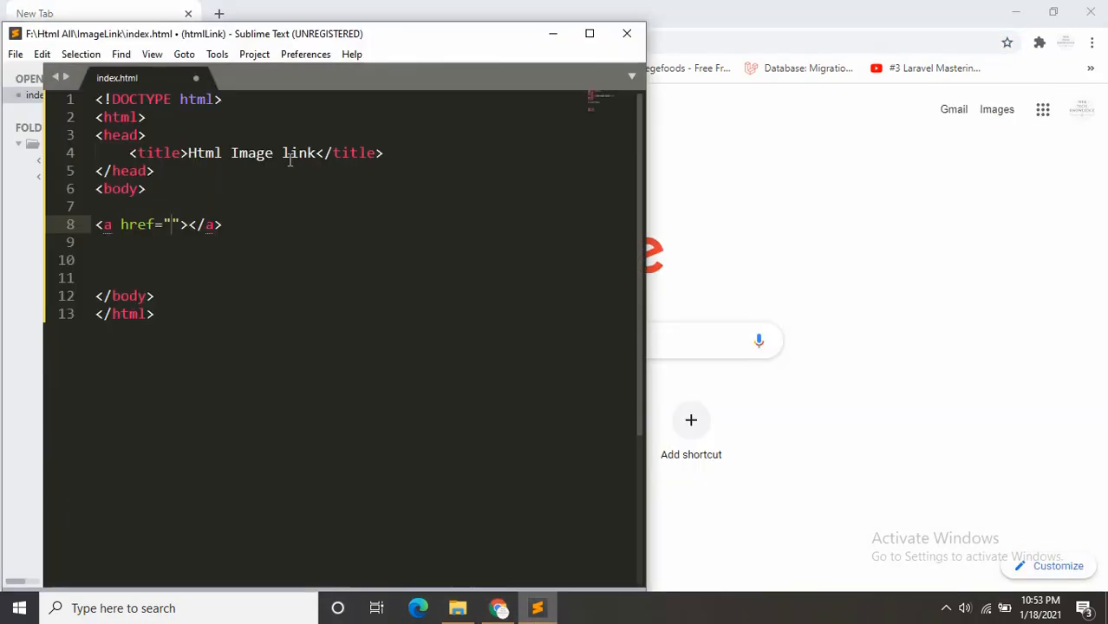
type("https://www.youtube.com/")
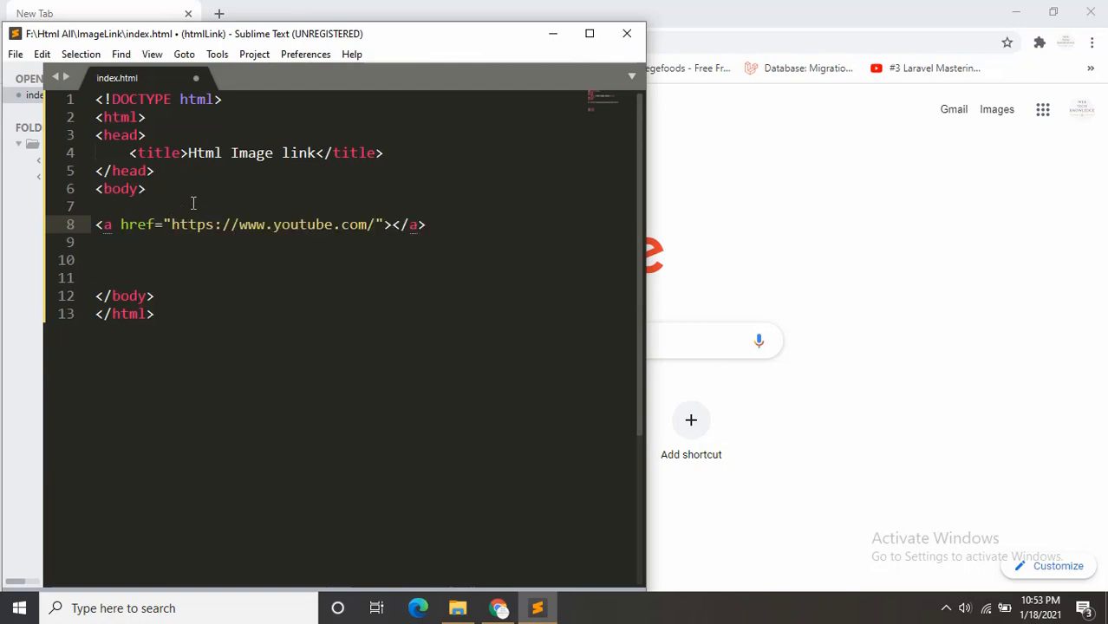
left_click(427, 225)
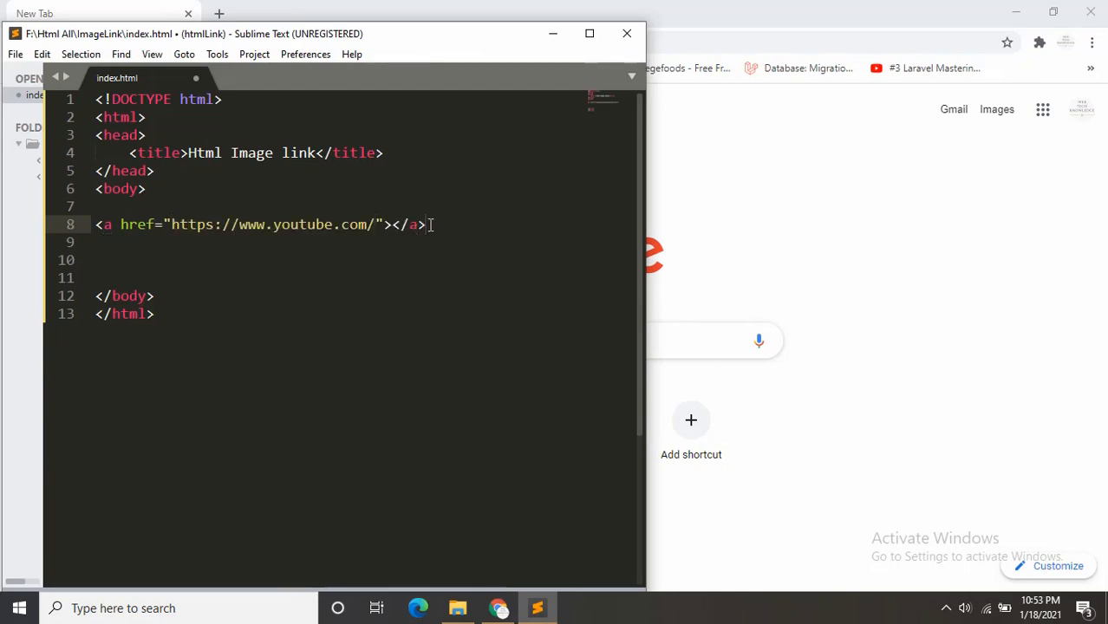
Step: Add a second empty <a href=""></a> anchor on line 10 of index.html
type("<a href=\"\"></a>")
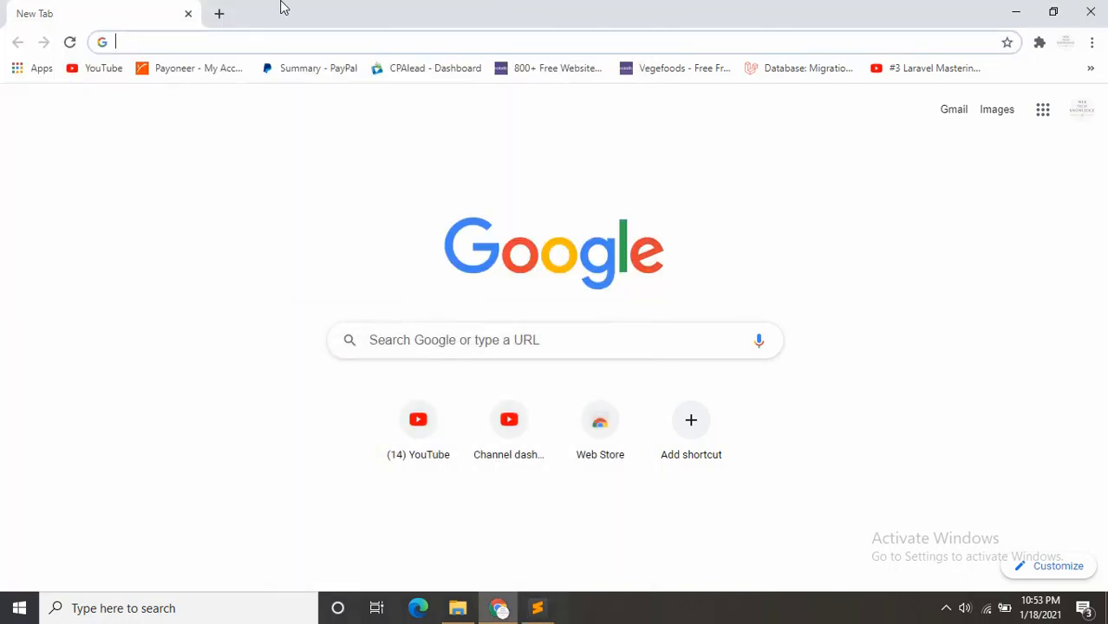
mouse_move(559, 550)
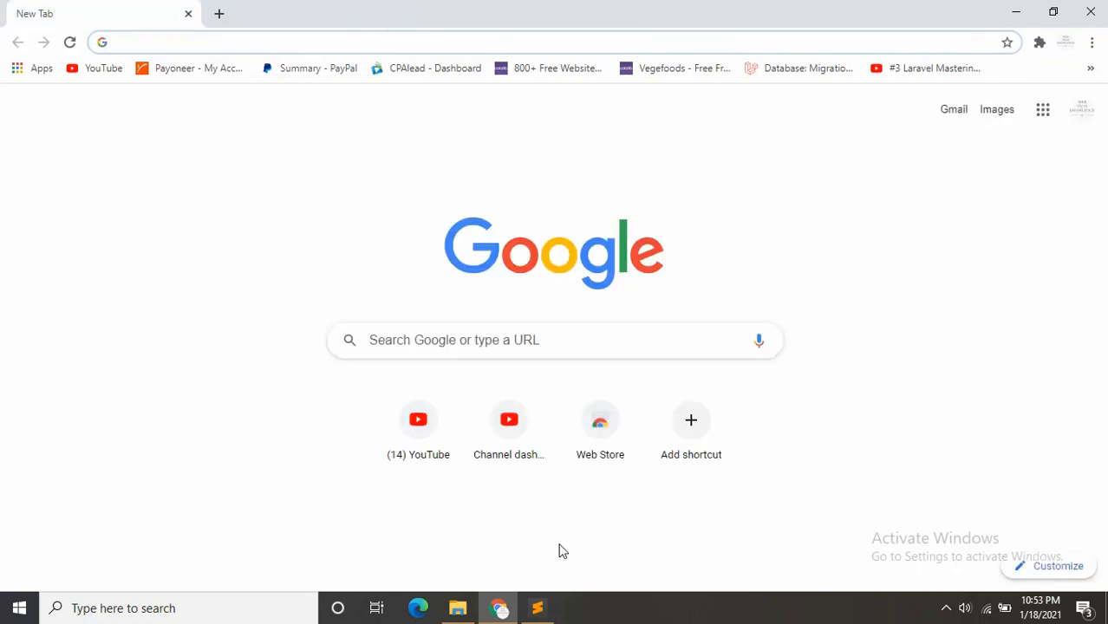
left_click(536, 608)
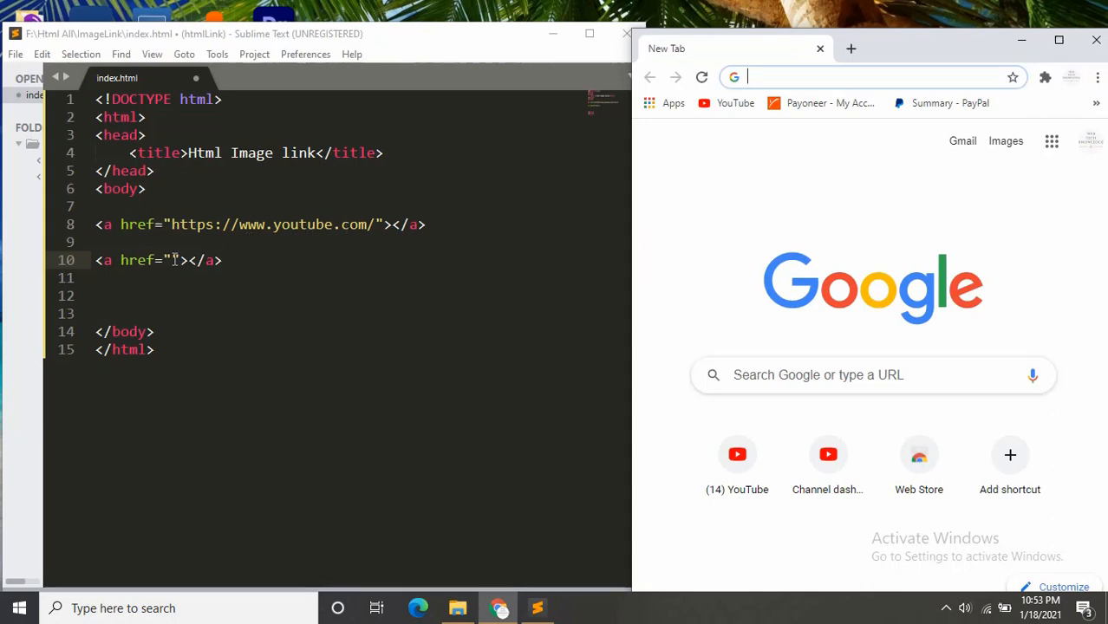
type("https://www.facebook.com/")
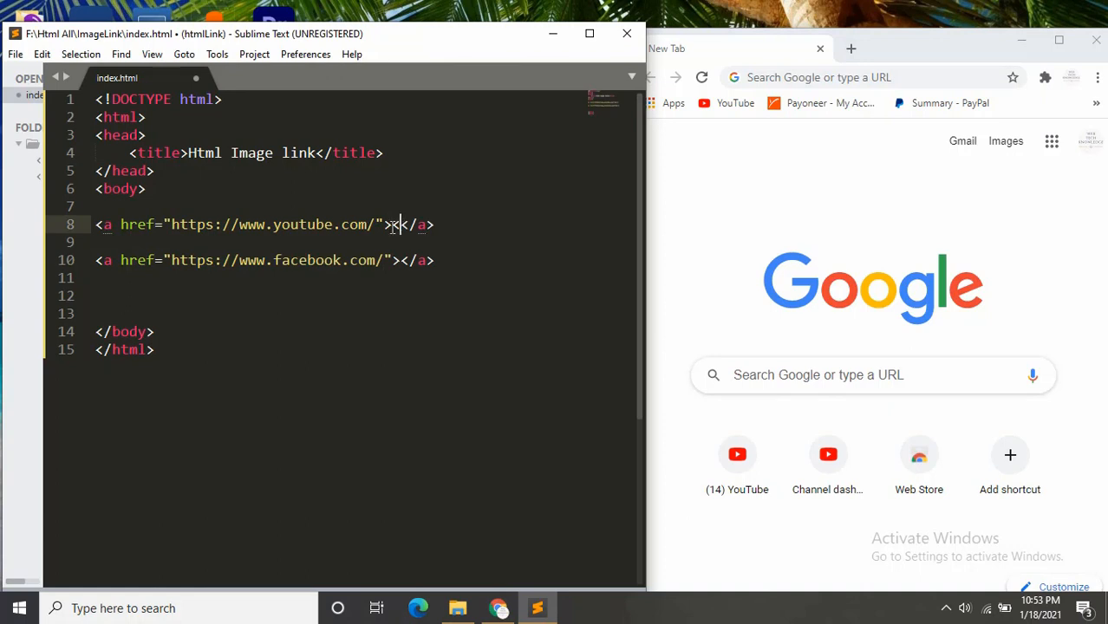
type("in")
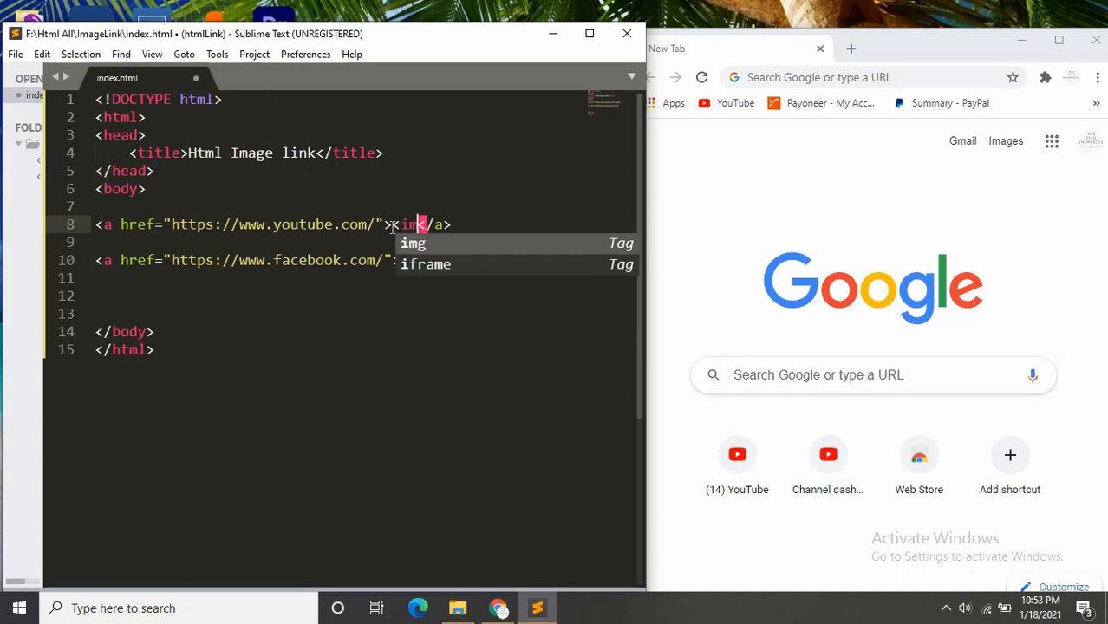
key("Tab")
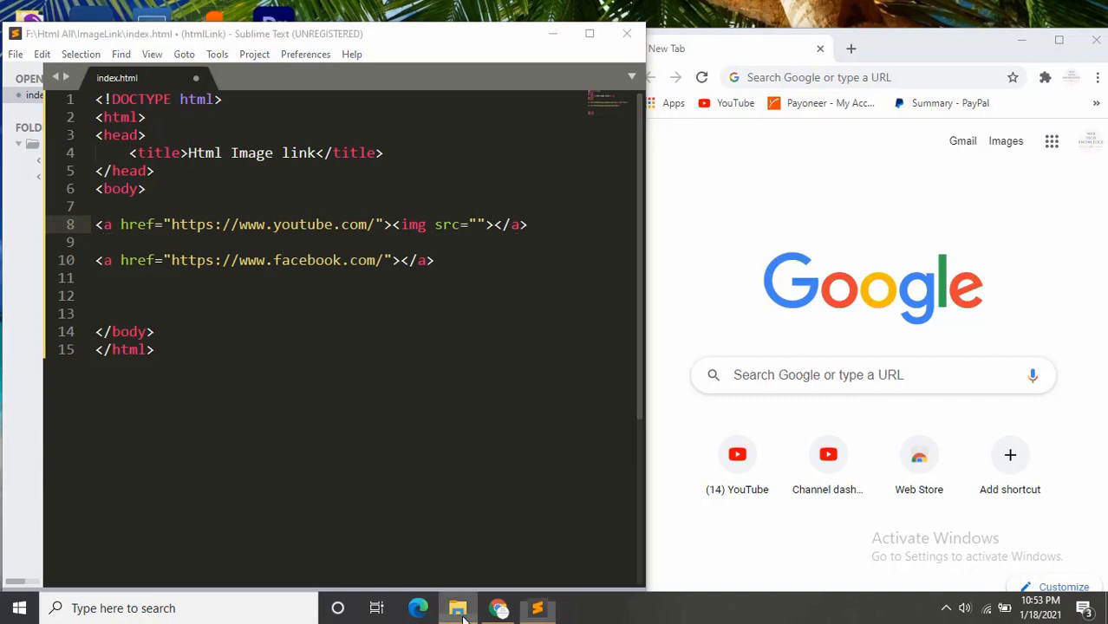
left_click(457, 608)
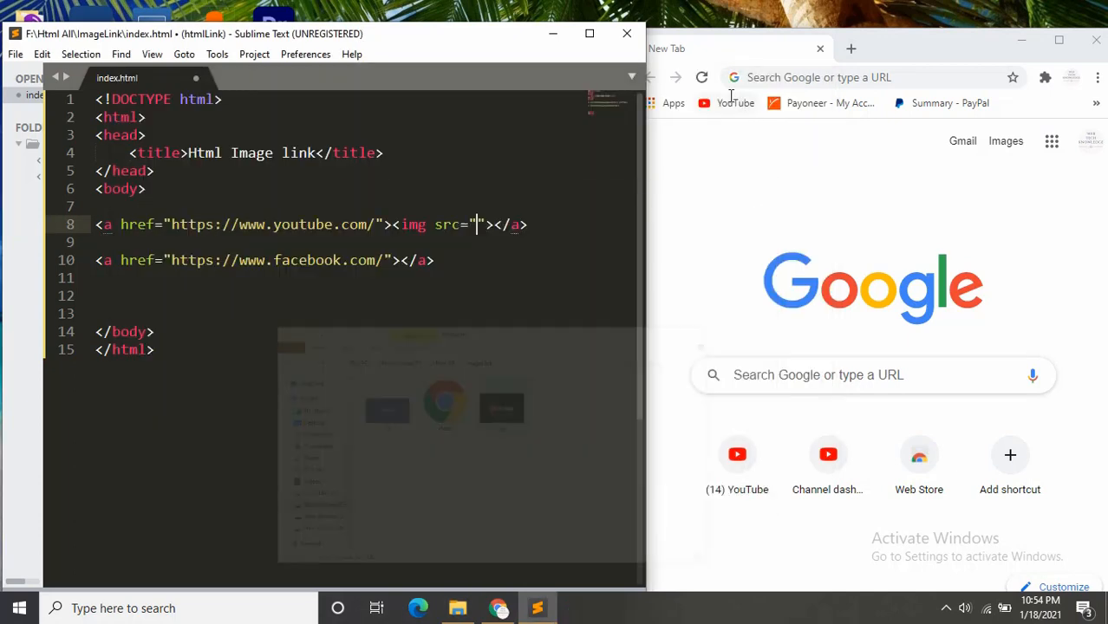
Step: Fill the YouTube link's img src with yt.jpg and give line 10's link an fb.png image
type("yt")
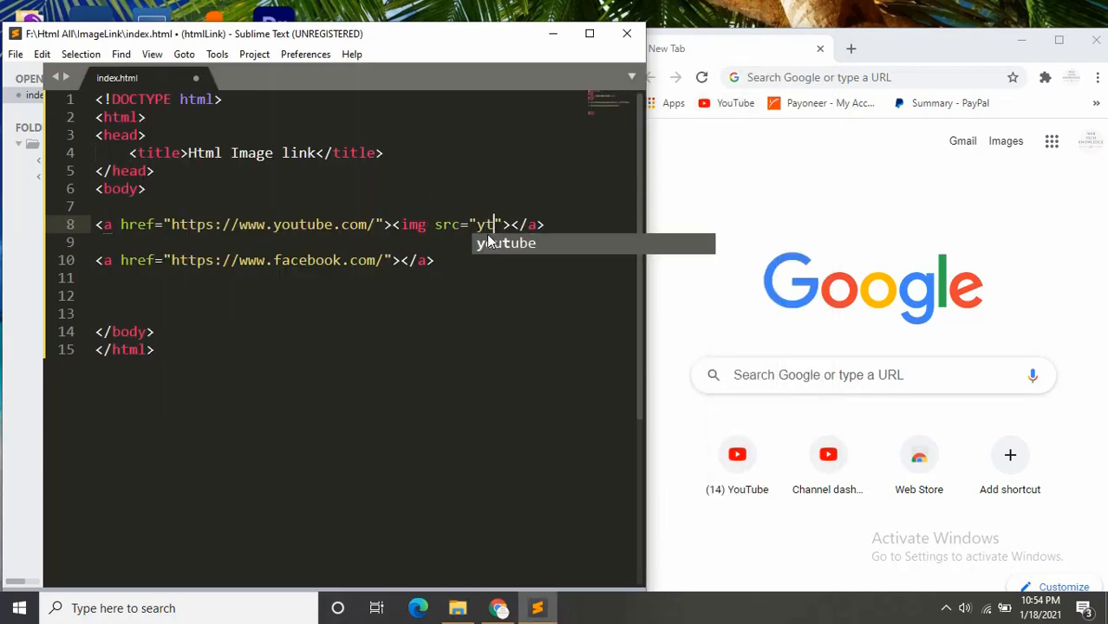
type(".jpg")
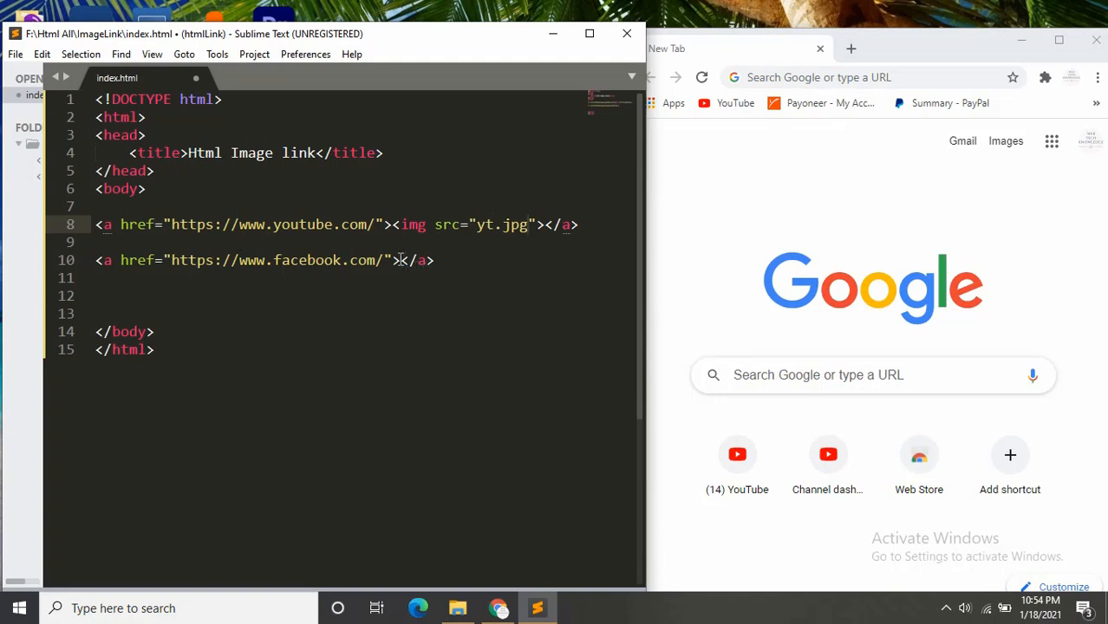
type("img src=\"\"><")
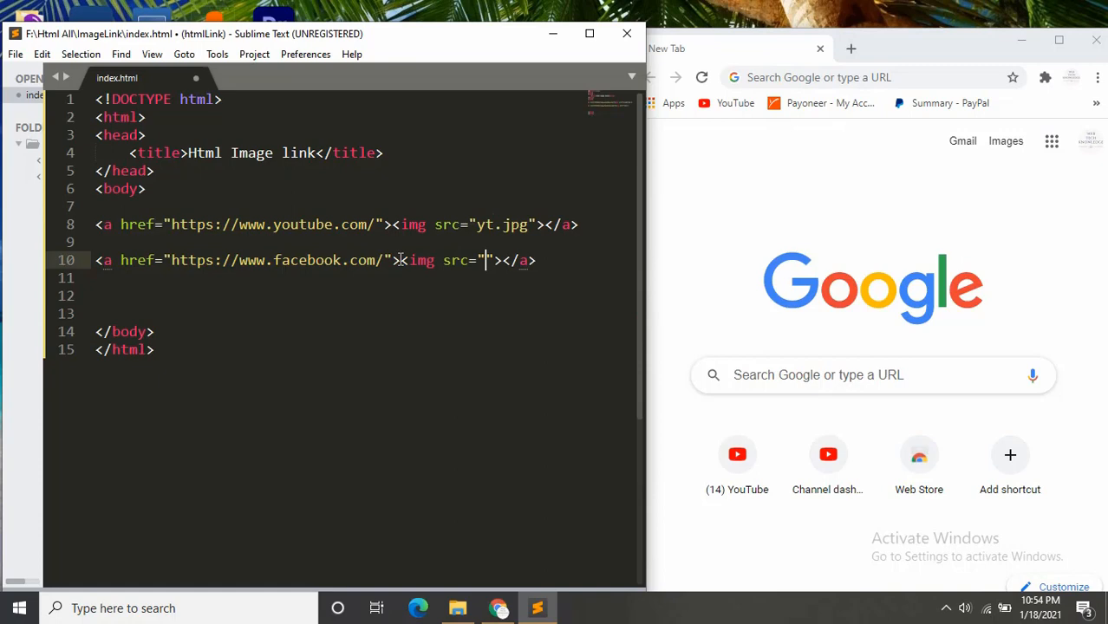
left_click(457, 608)
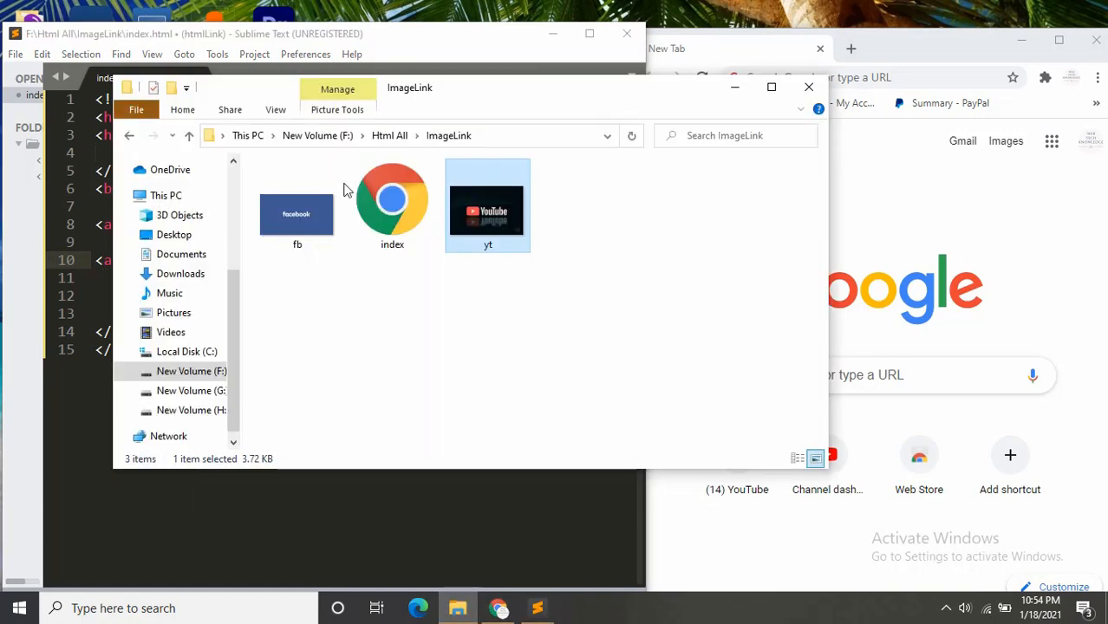
mouse_move(392, 201)
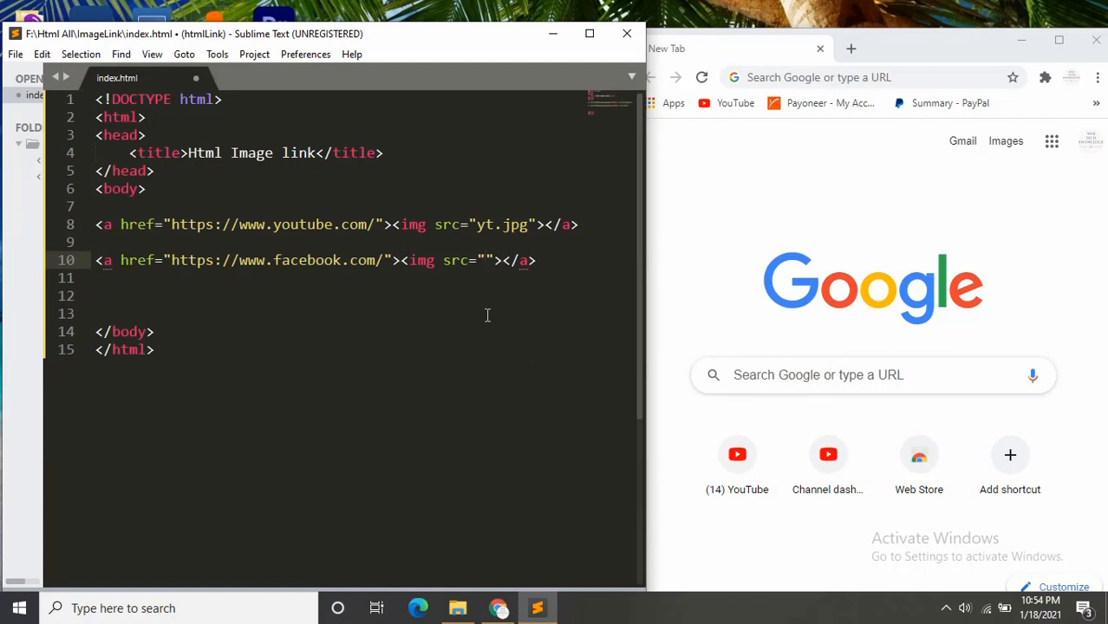
type("fb.p")
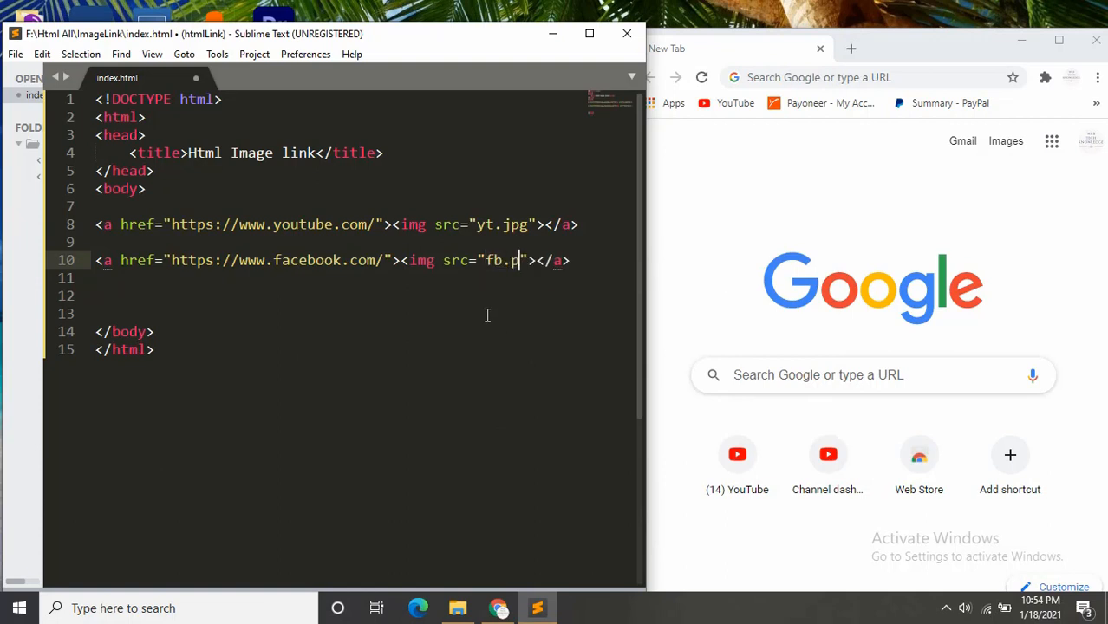
type("ng")
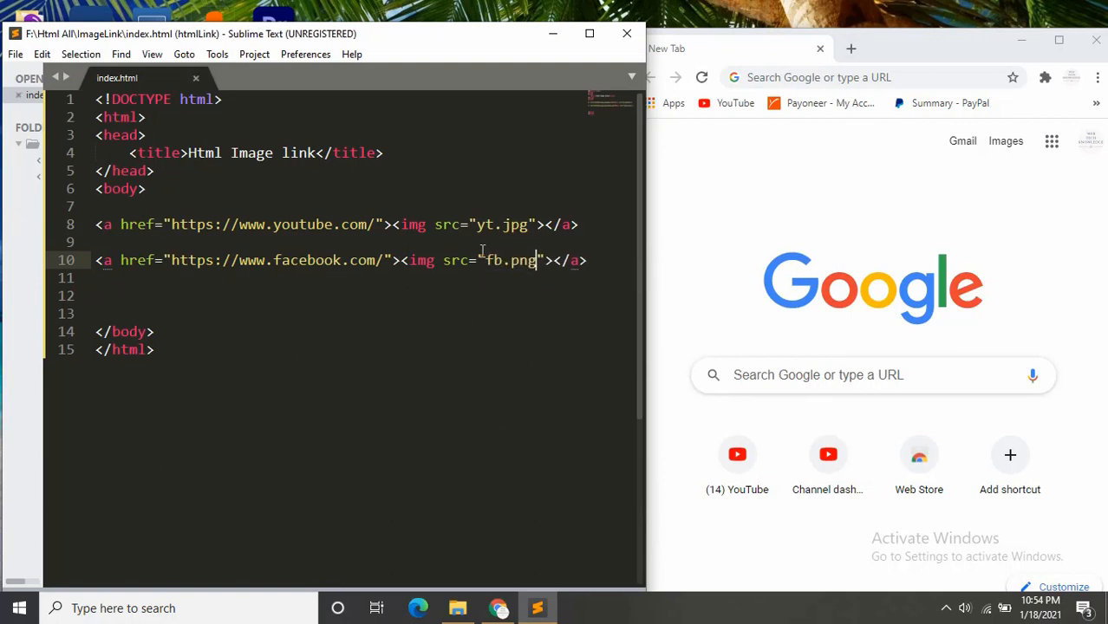
left_click(457, 607)
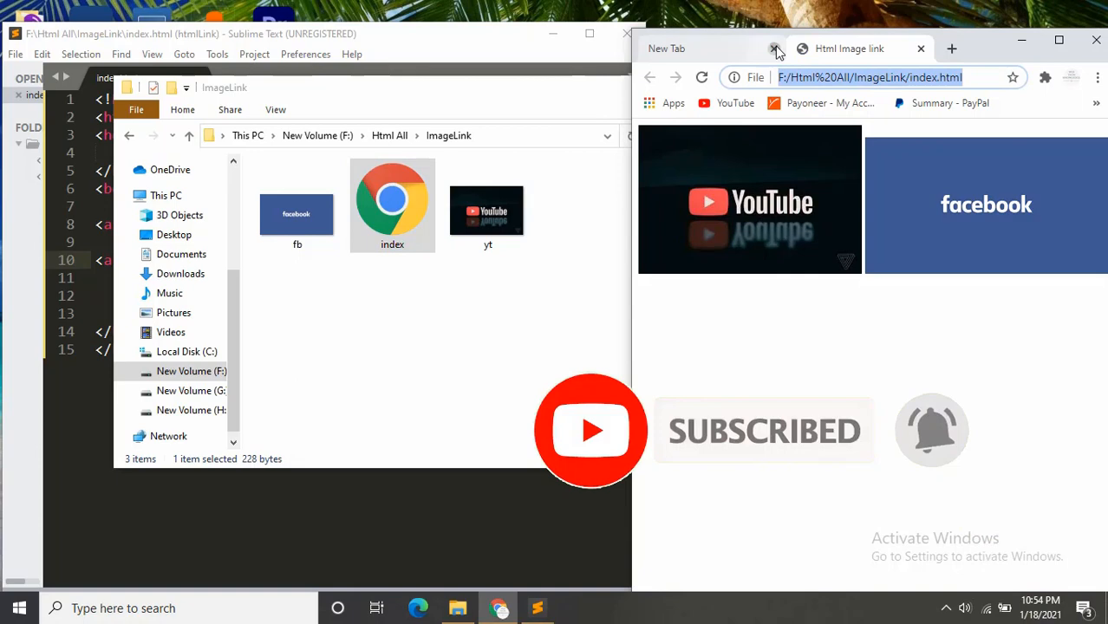
Step: Close the spare new tab and confirm the YouTube image opens youtube.com, then go back
left_click(776, 49)
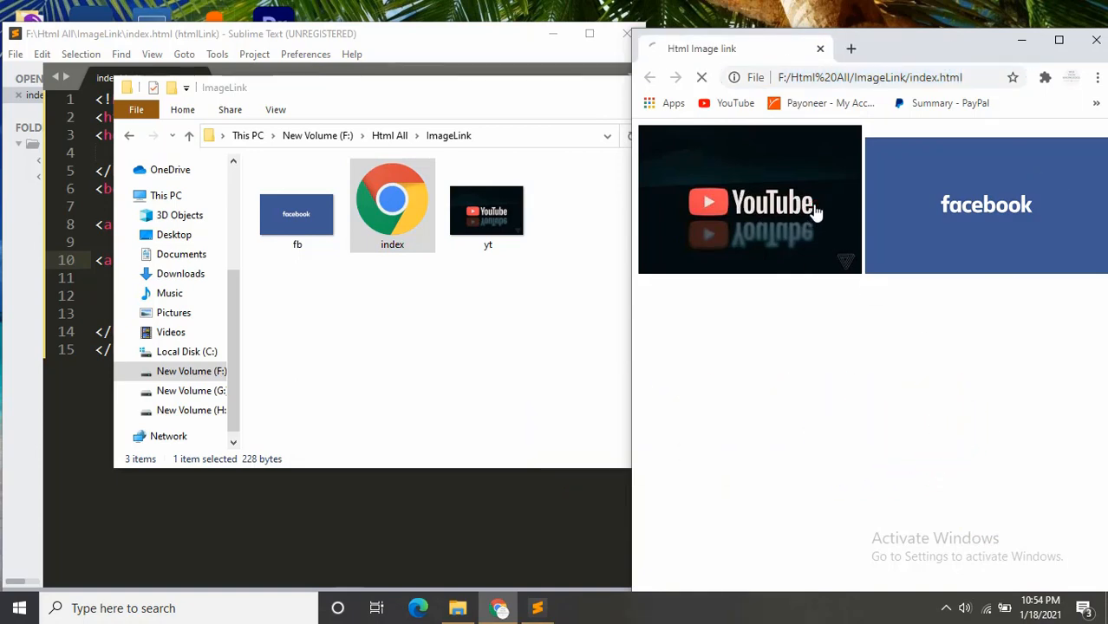
left_click(750, 201)
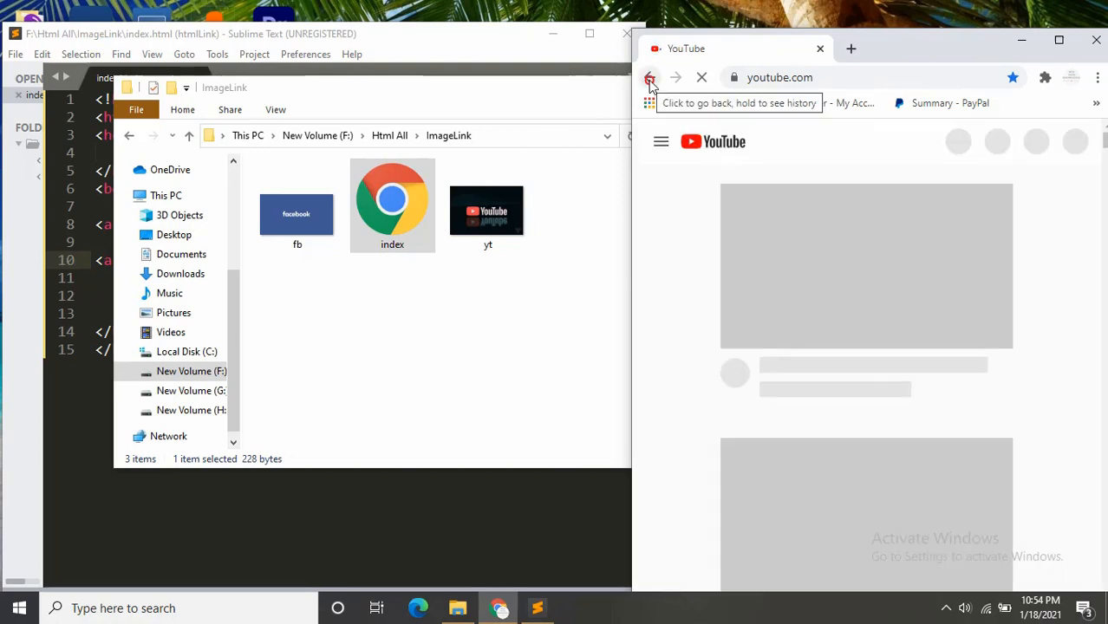
left_click(650, 77)
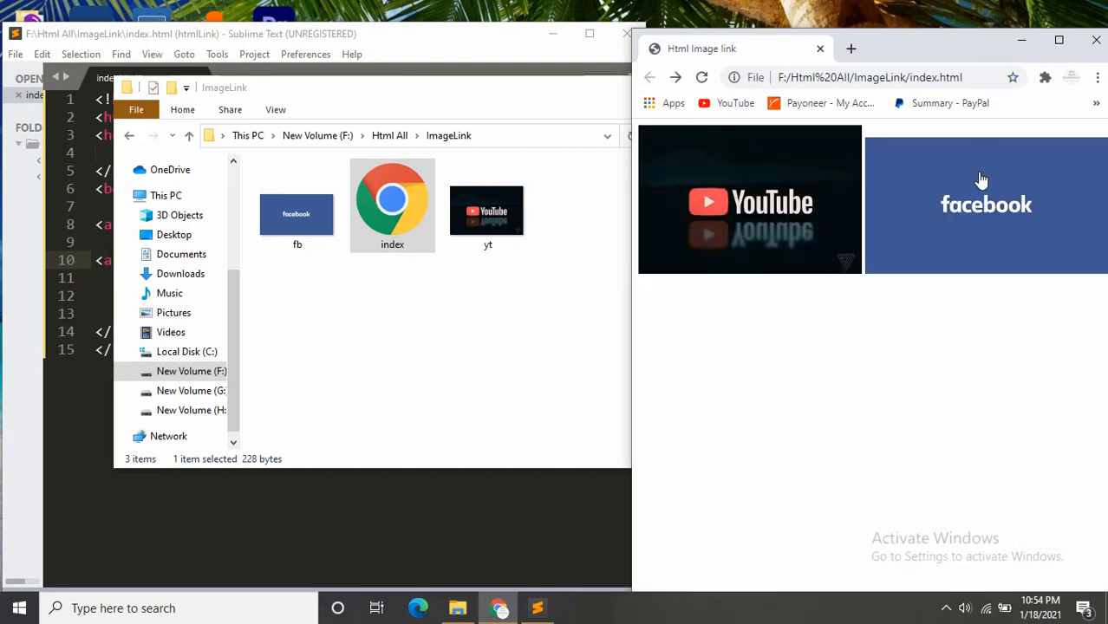
Step: Confirm the Facebook image opens facebook.com and return to the image-link page
left_click(986, 200)
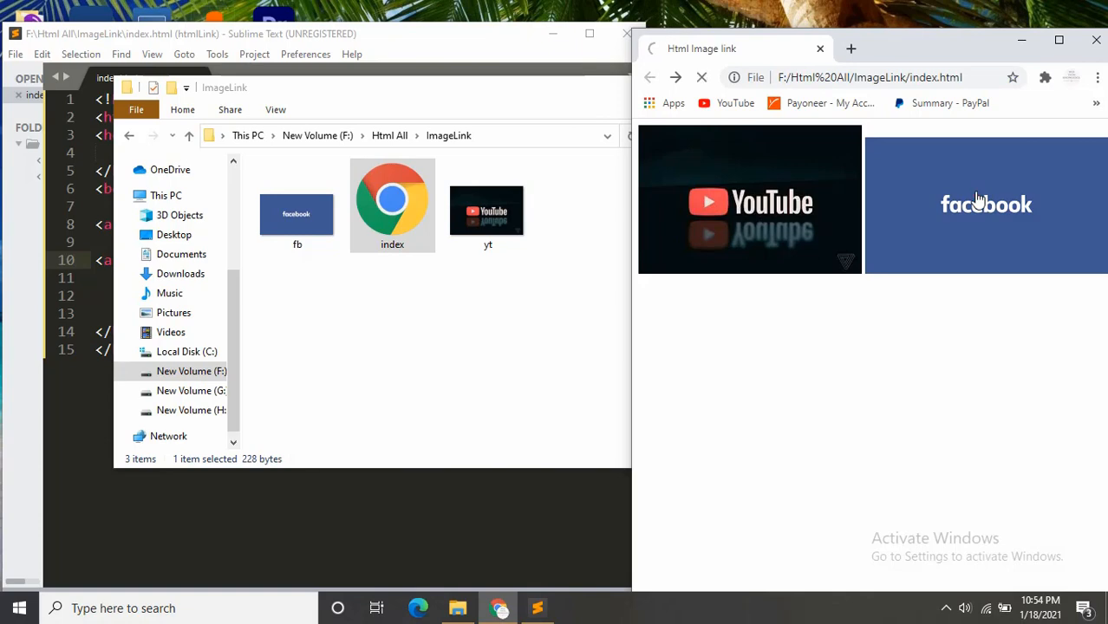
left_click(985, 205)
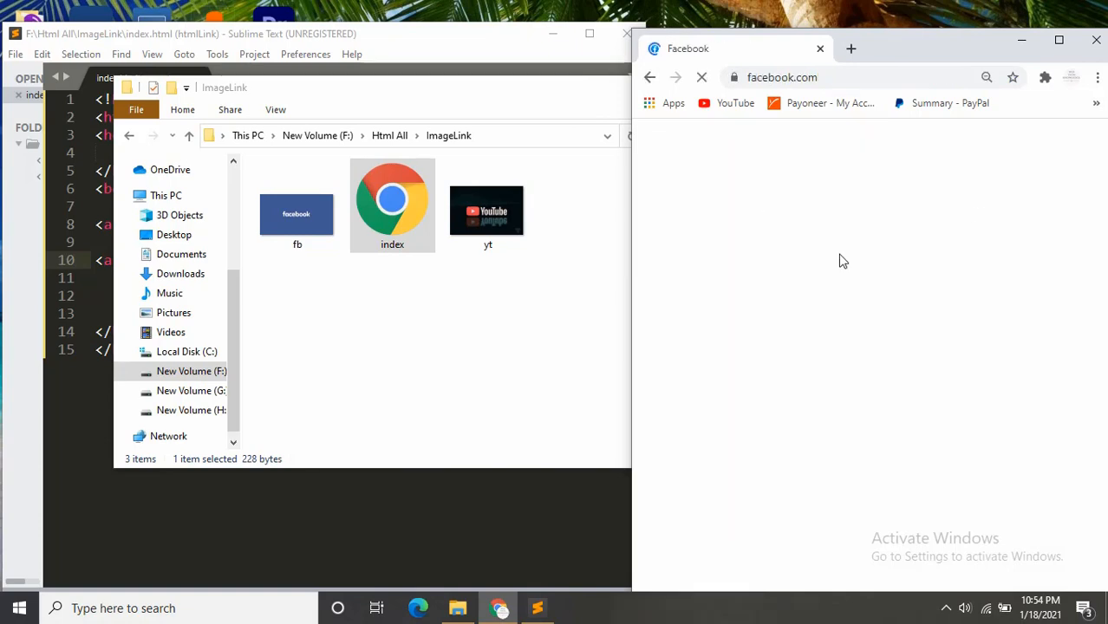
left_click(651, 77)
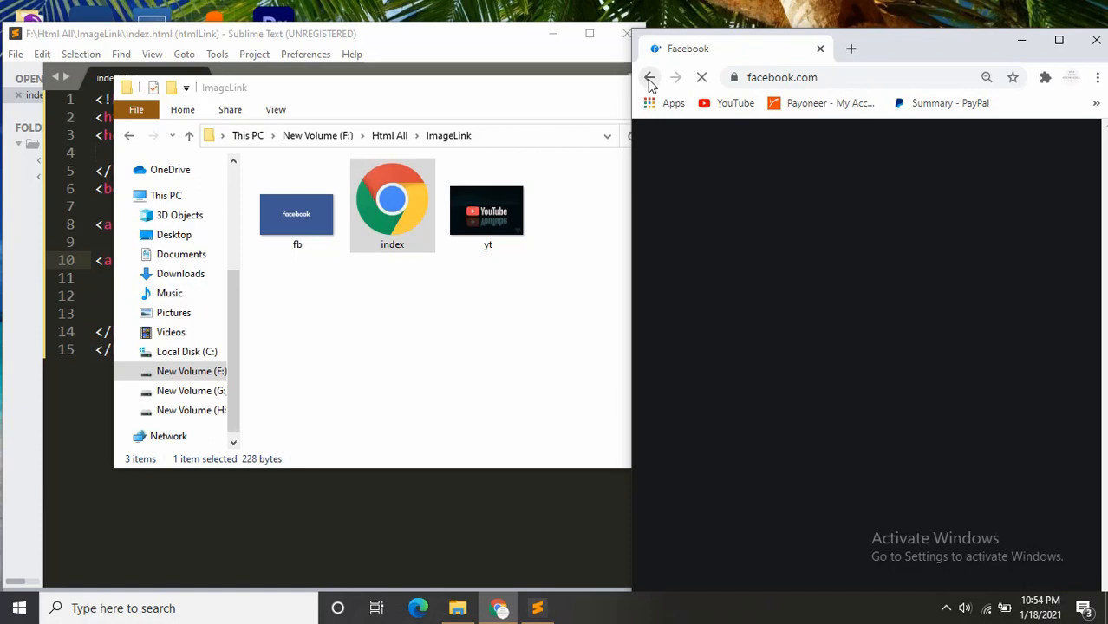
left_click(650, 77)
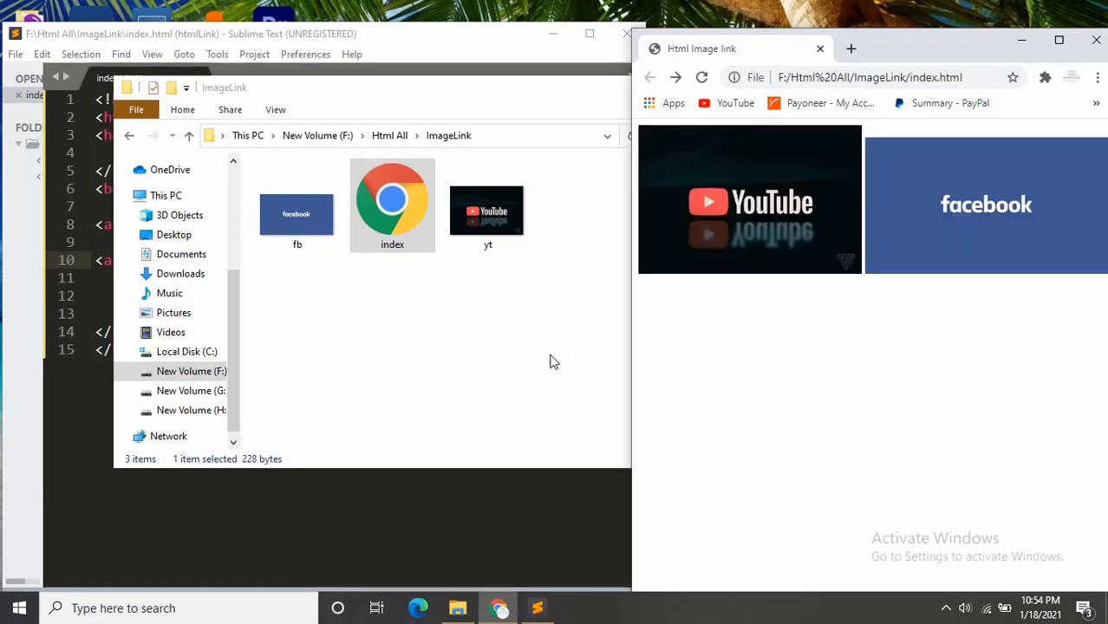
mouse_move(441, 347)
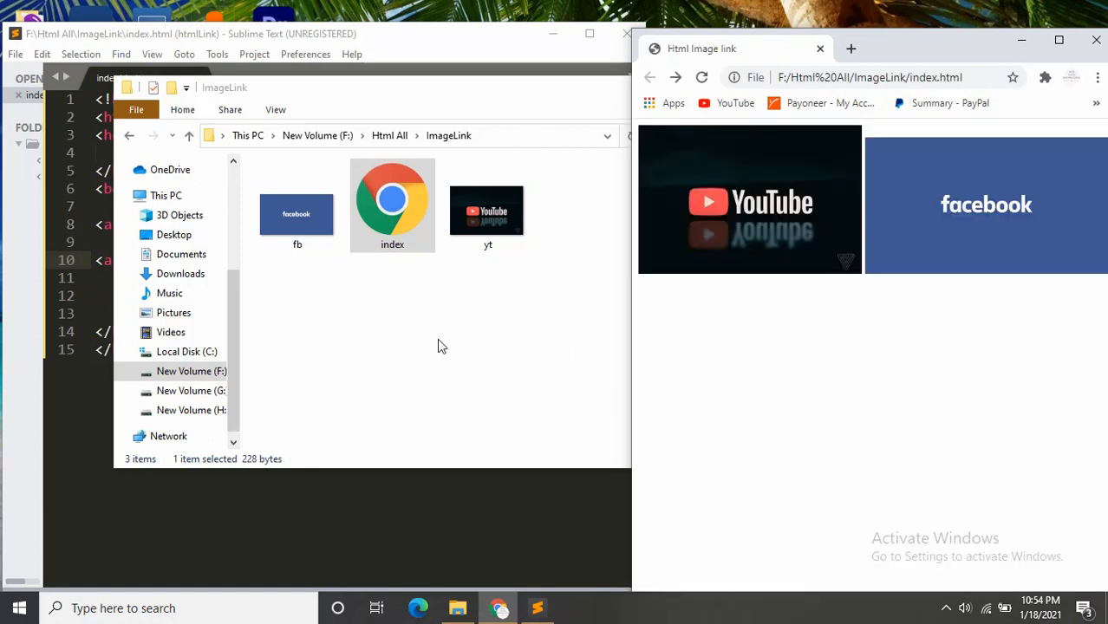